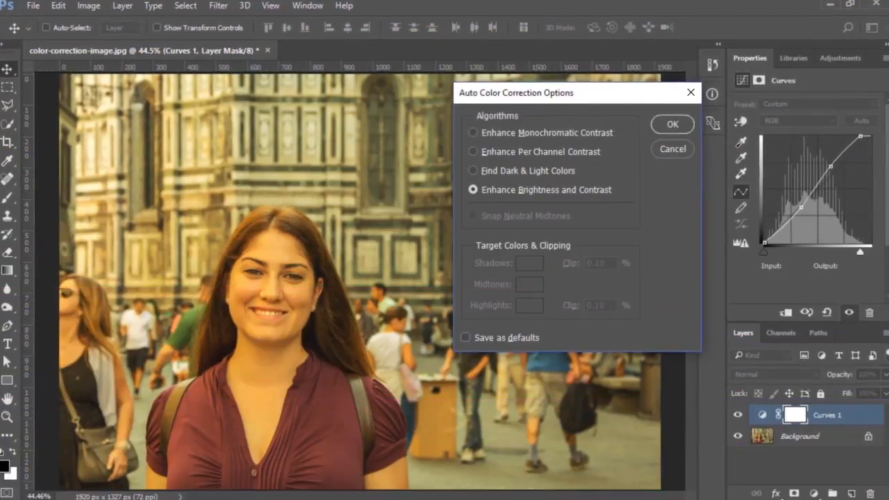
Step: Set the Curves Auto Options to the Enhance Brightness and Contrast algorithm
left_click(473, 150)
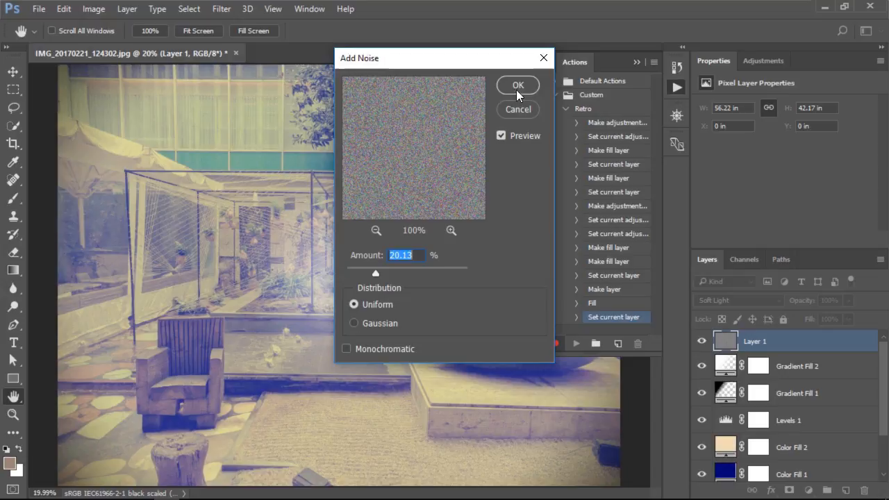
Step: Confirm Add Noise at 20% and stop recording the Retro action
left_click(516, 85)
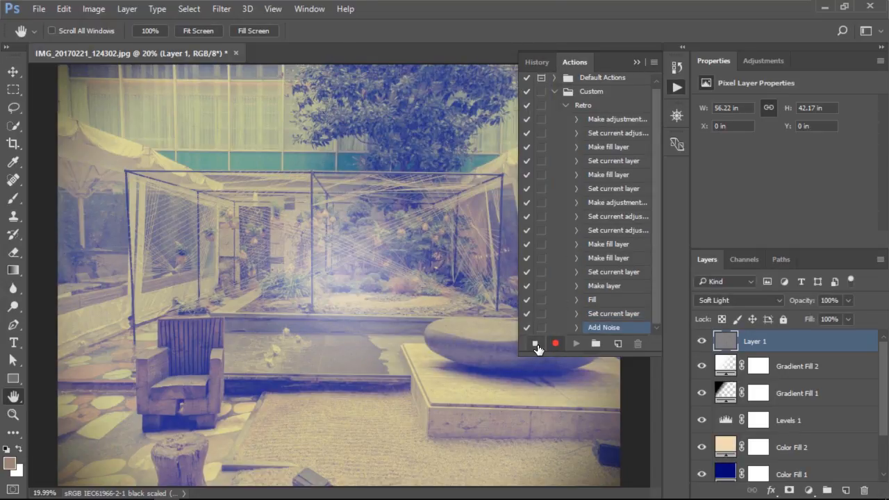
left_click(537, 344)
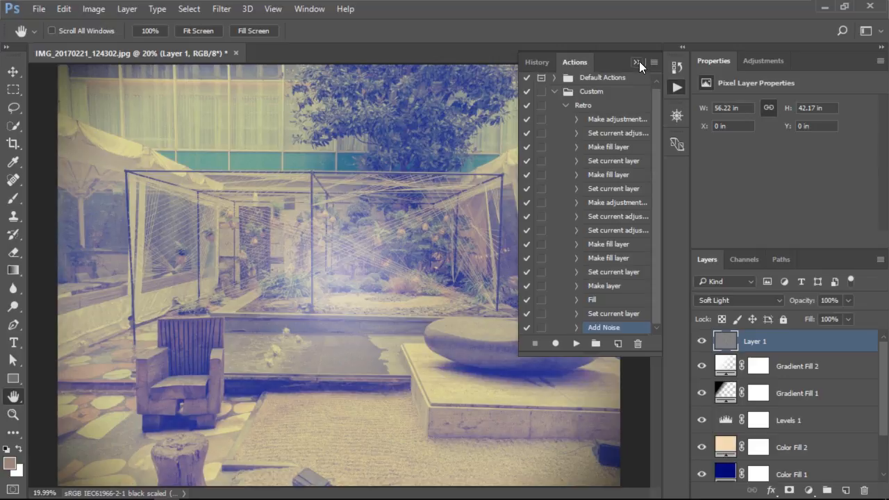
Step: Set the card title to 72 pt and preview the Marketing Manager data set
left_click(636, 63)
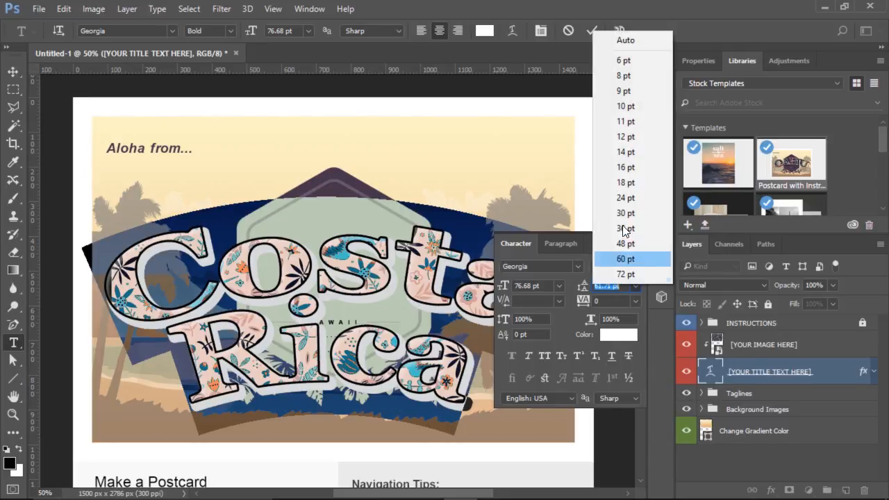
mouse_move(625, 275)
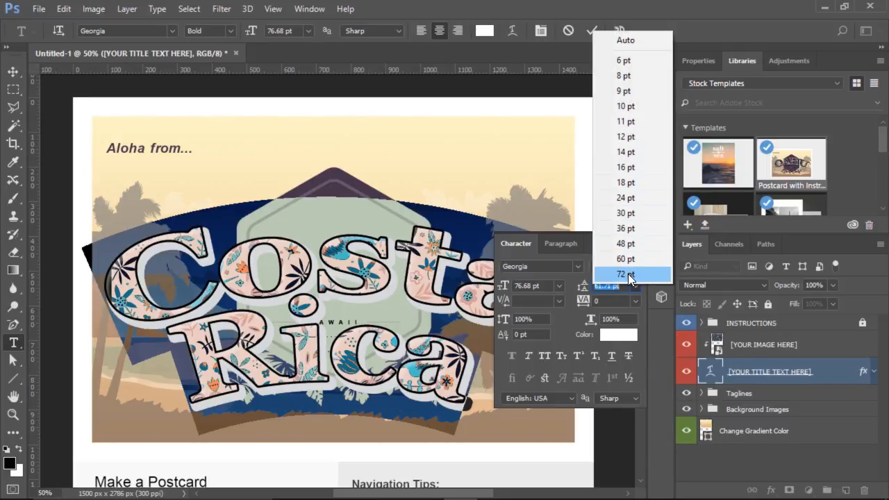
left_click(623, 273)
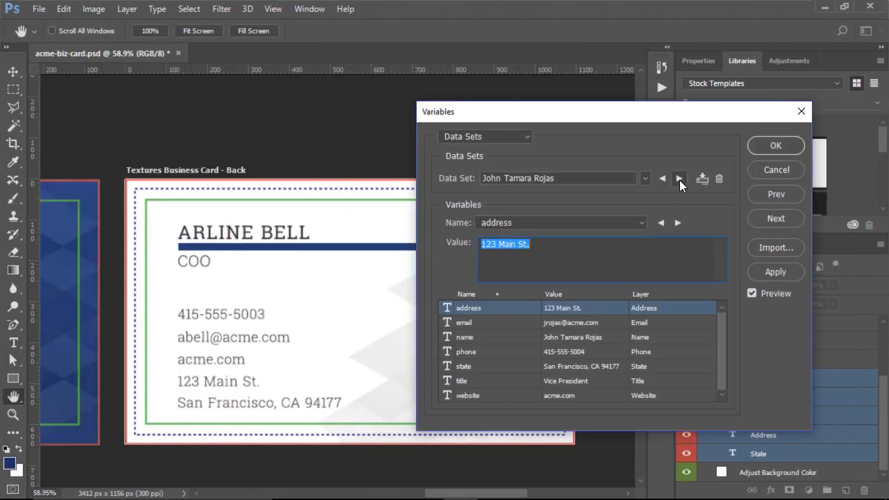
left_click(680, 178)
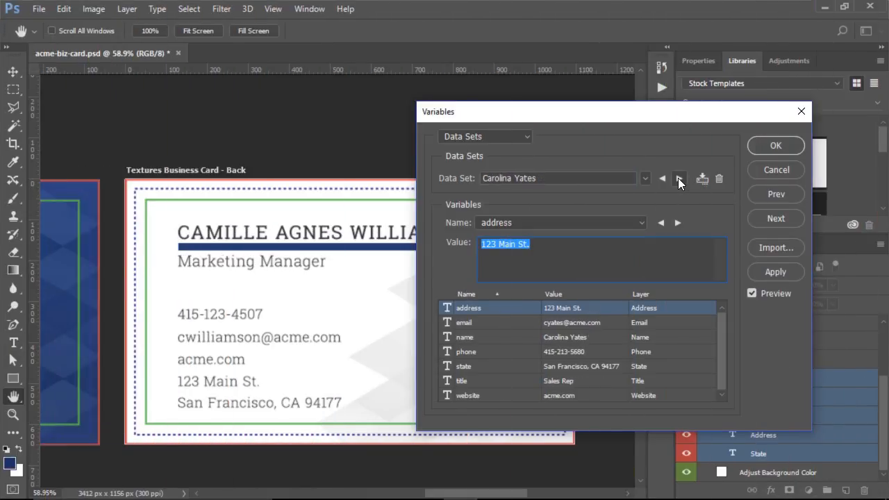